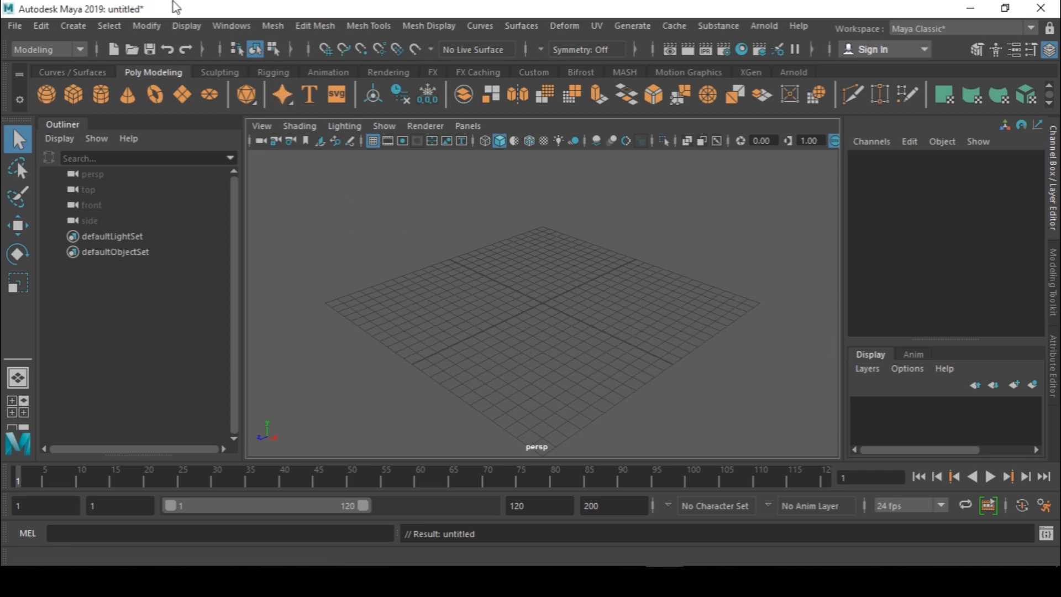
mouse_move(561, 457)
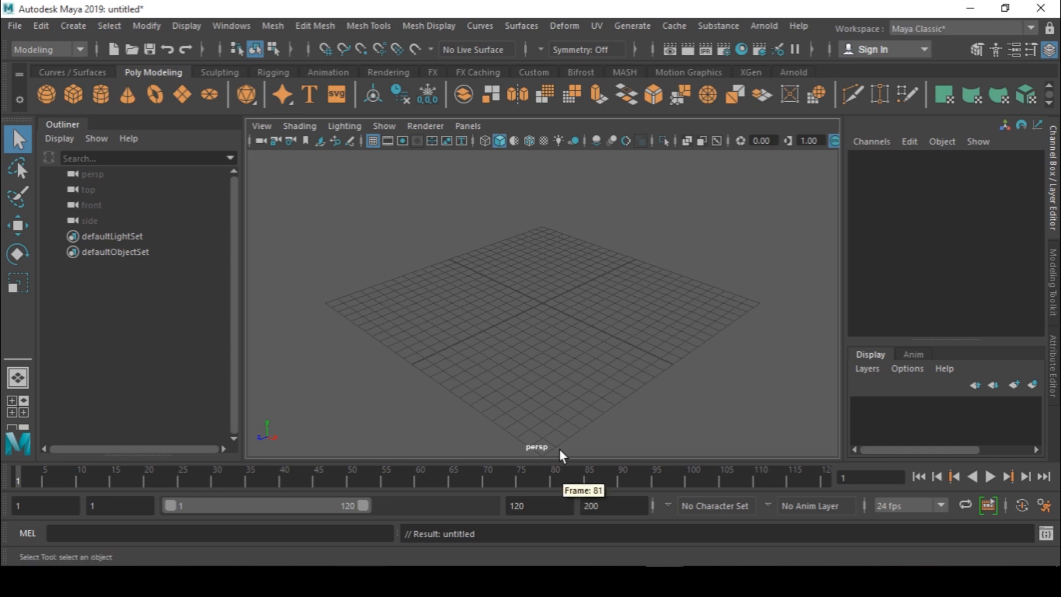
mouse_move(558, 396)
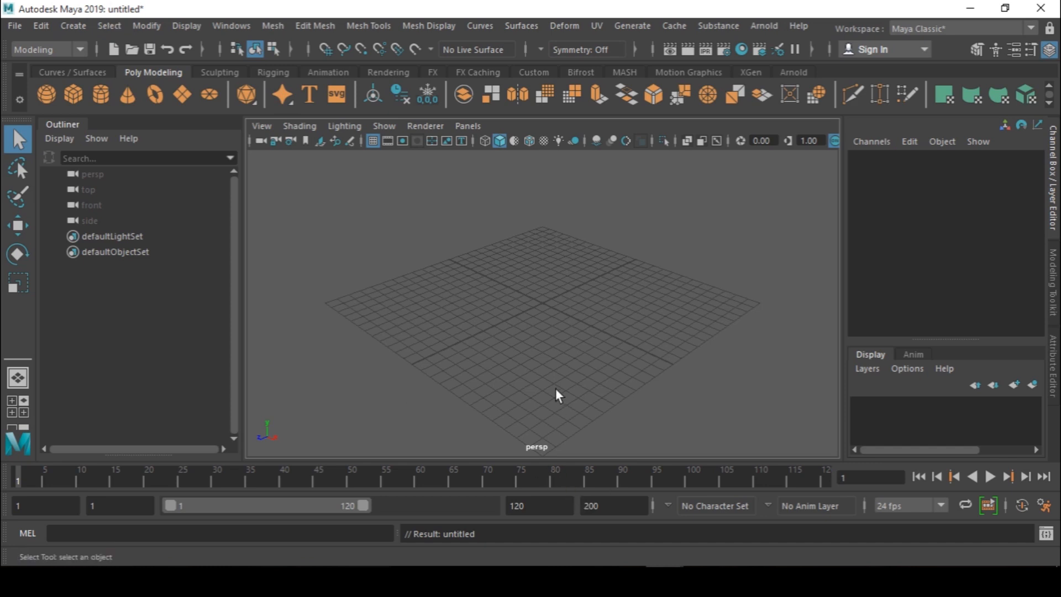
mouse_move(491, 348)
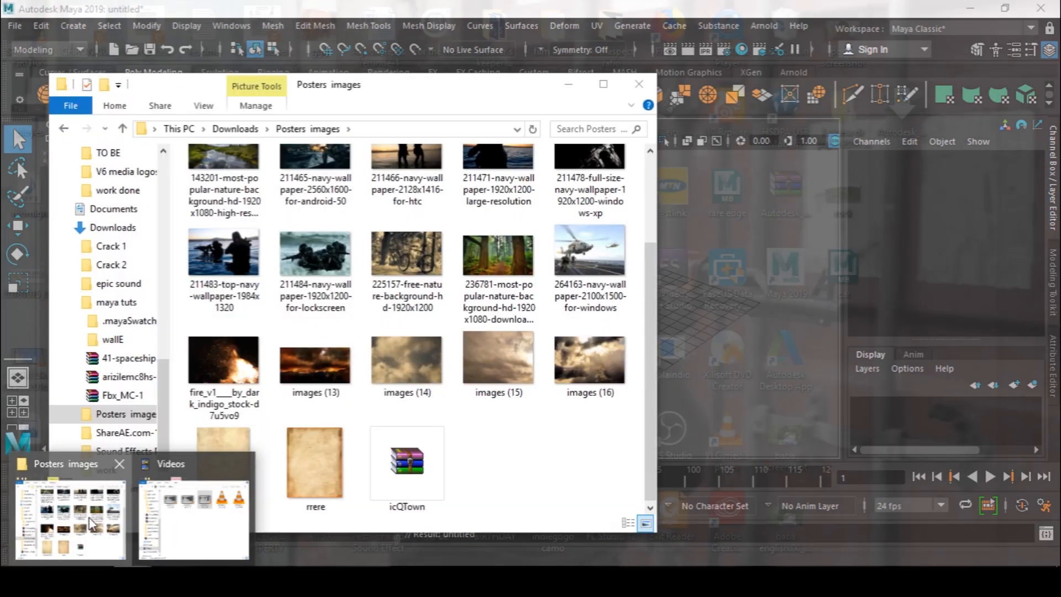
Step: Open icQTown.zip from the Posters images folder so its icQTown folder gets extracted there
click(406, 463)
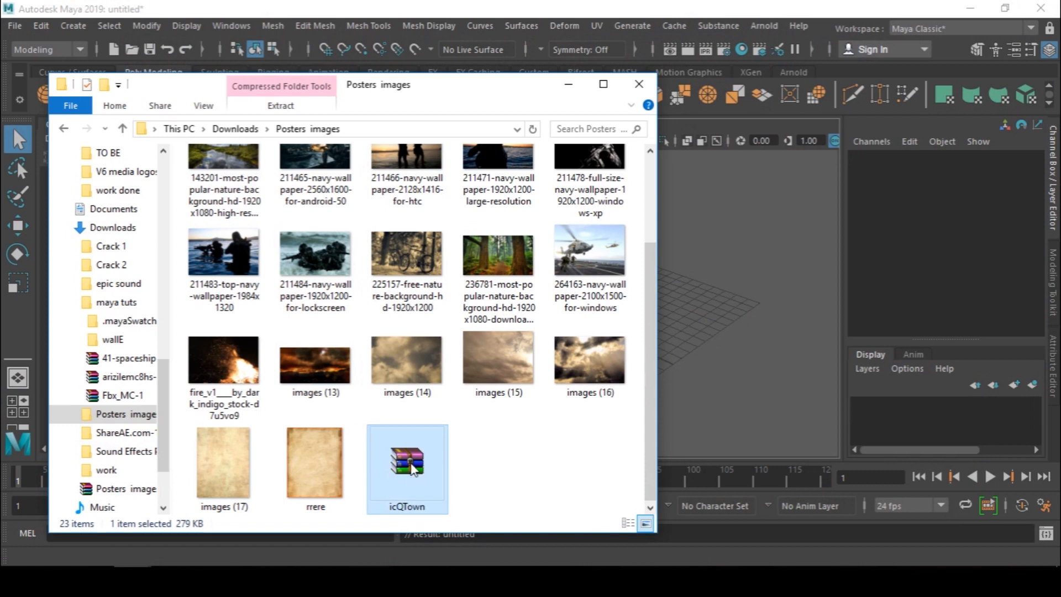
double_click(406, 463)
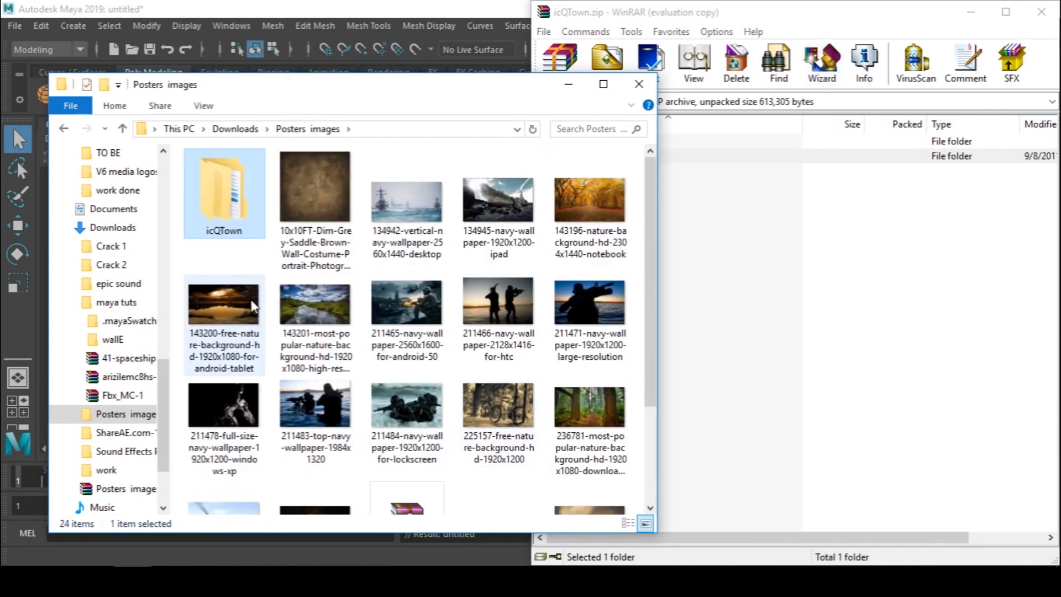
Step: Browse the extracted icQTown folder, look inside sourceimages, and return to icQTown
double_click(223, 192)
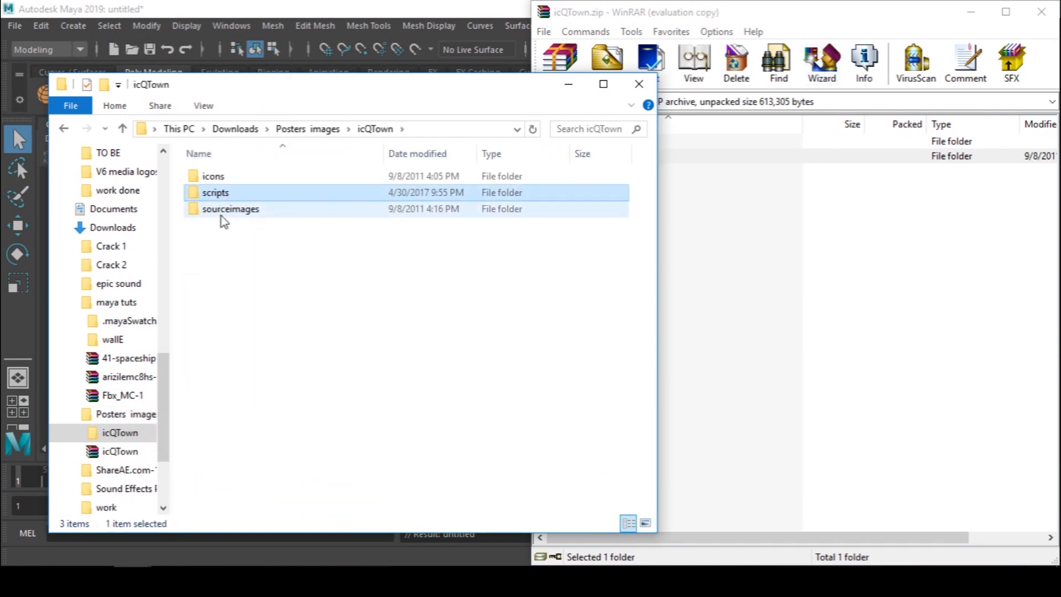
double_click(230, 209)
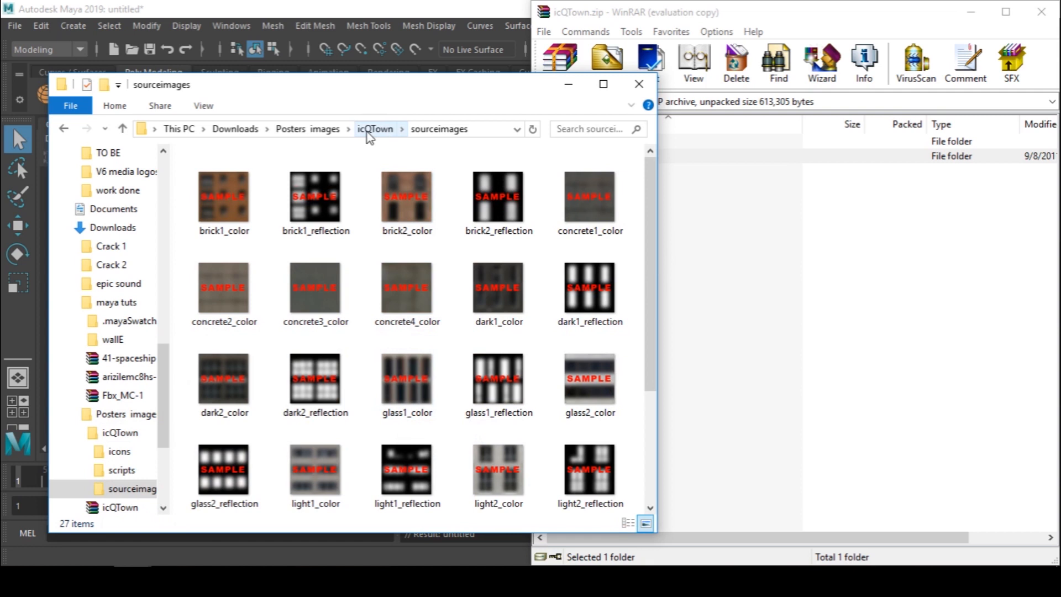
click(315, 197)
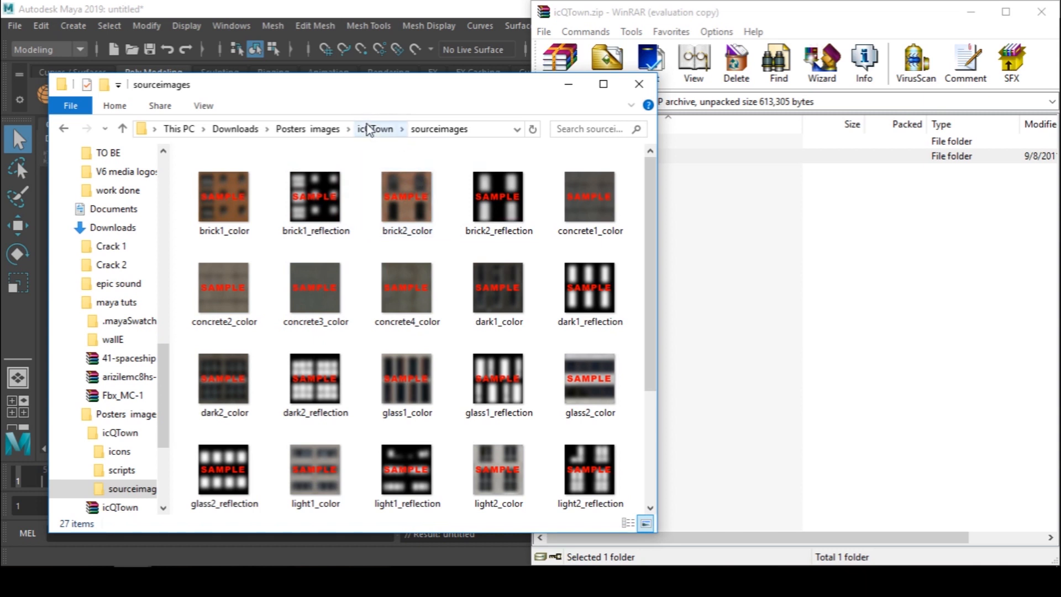
click(122, 470)
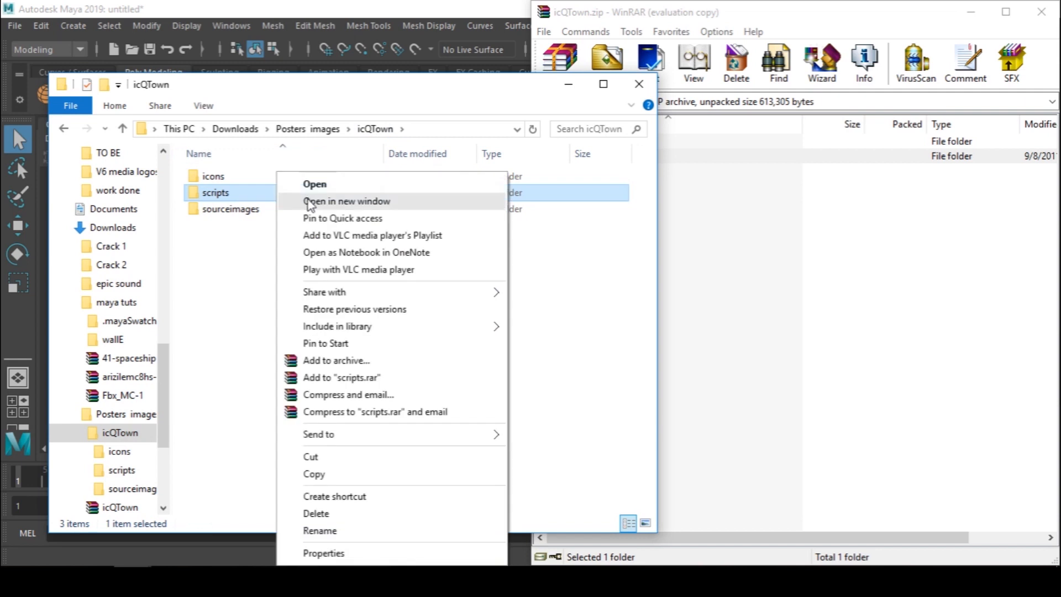
Step: Open the icQTown scripts folder in a separate File Explorer window
click(401, 225)
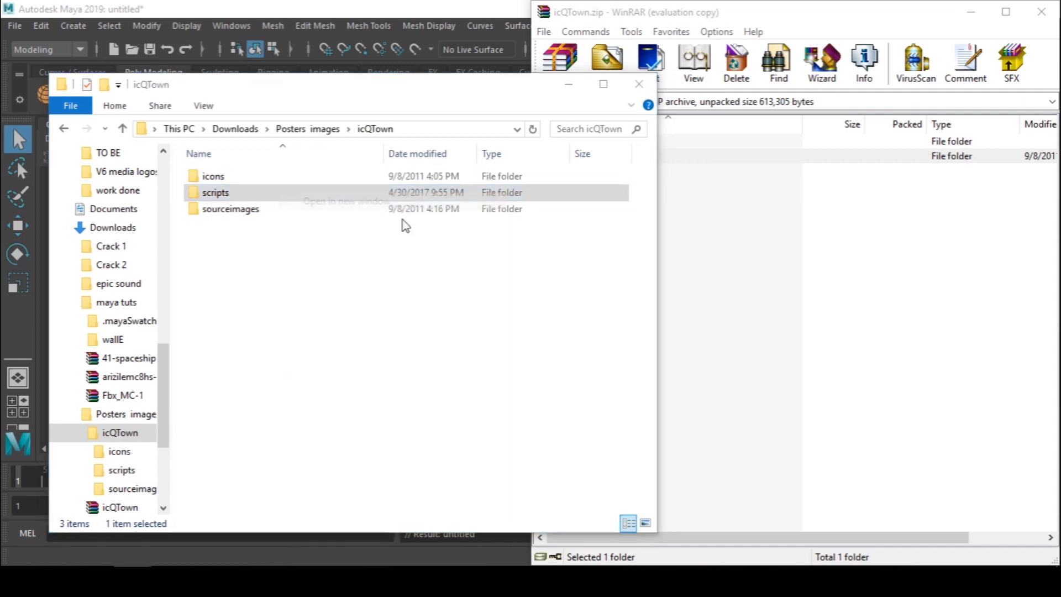
double_click(216, 192)
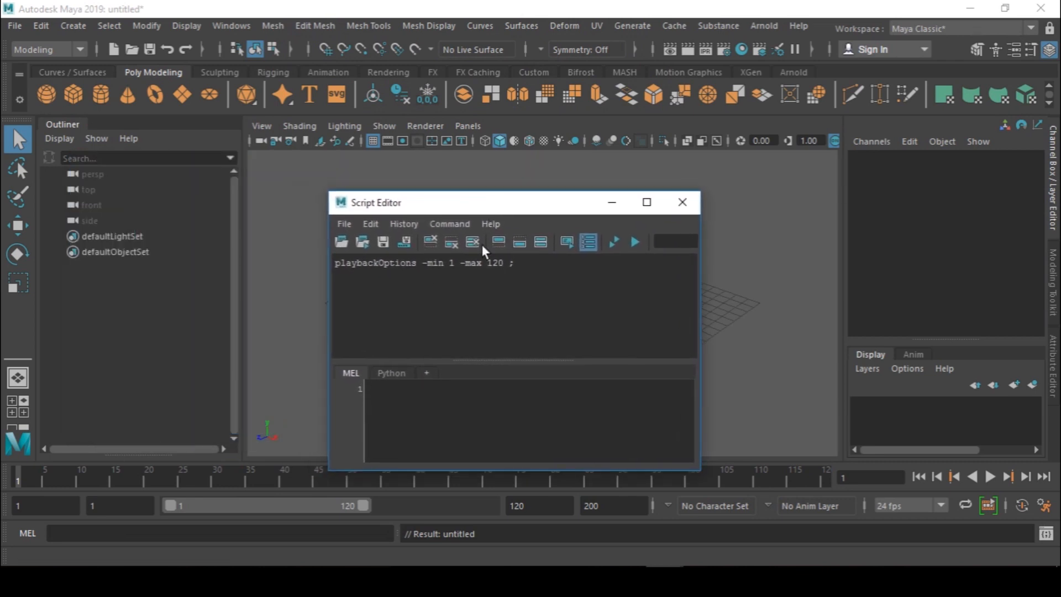
Step: From the Script Editor's File menu, start Source Script to browse for a script file
click(343, 224)
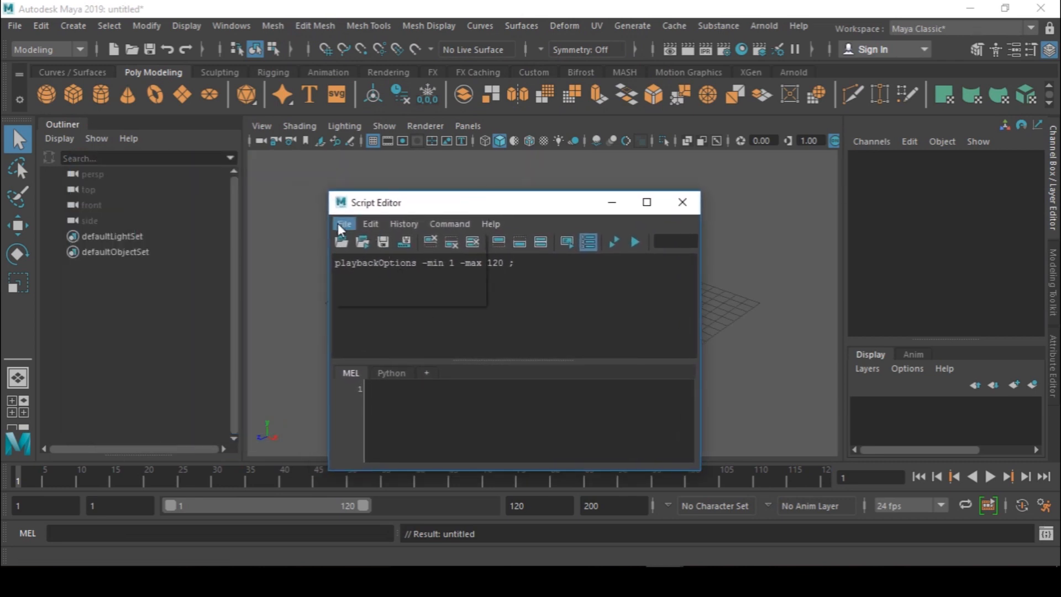
click(343, 223)
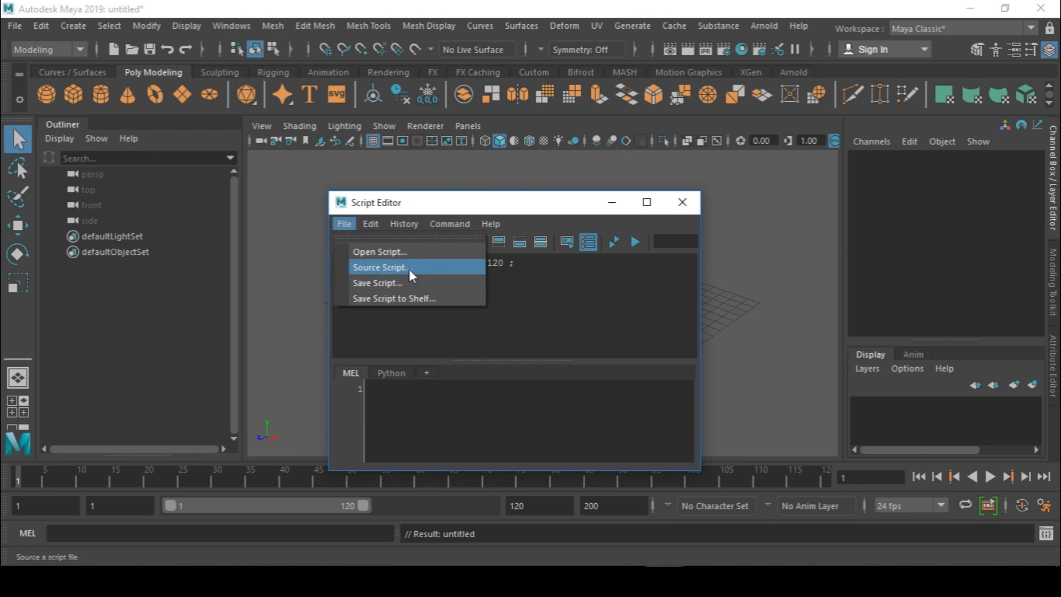
click(379, 251)
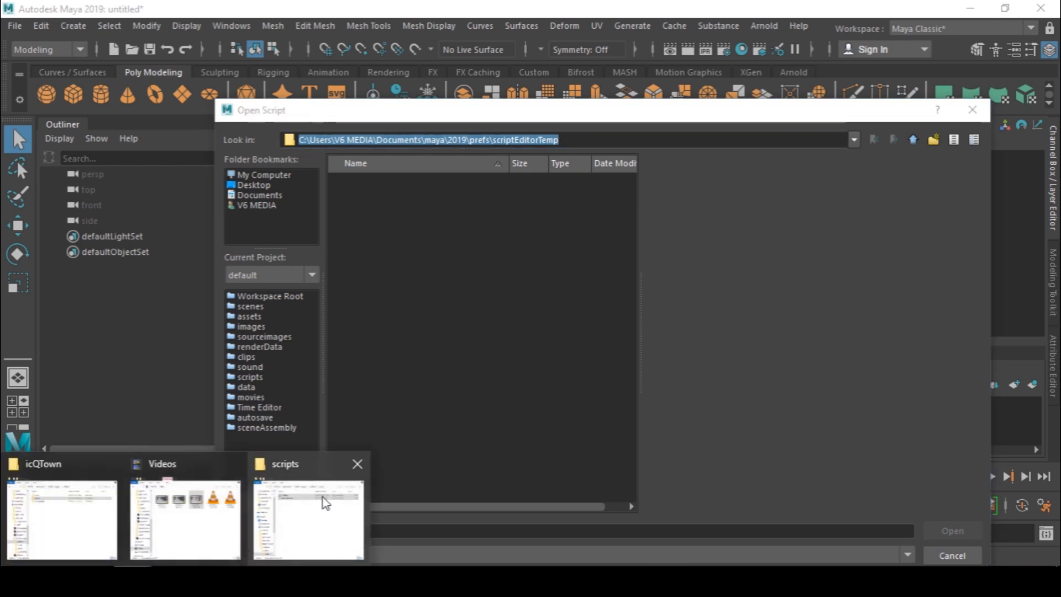
Step: Copy icQTown.mel into C:\Users\V6 MEDIA\Documents\maya\2019\prefs\scriptEditorTemp
click(61, 517)
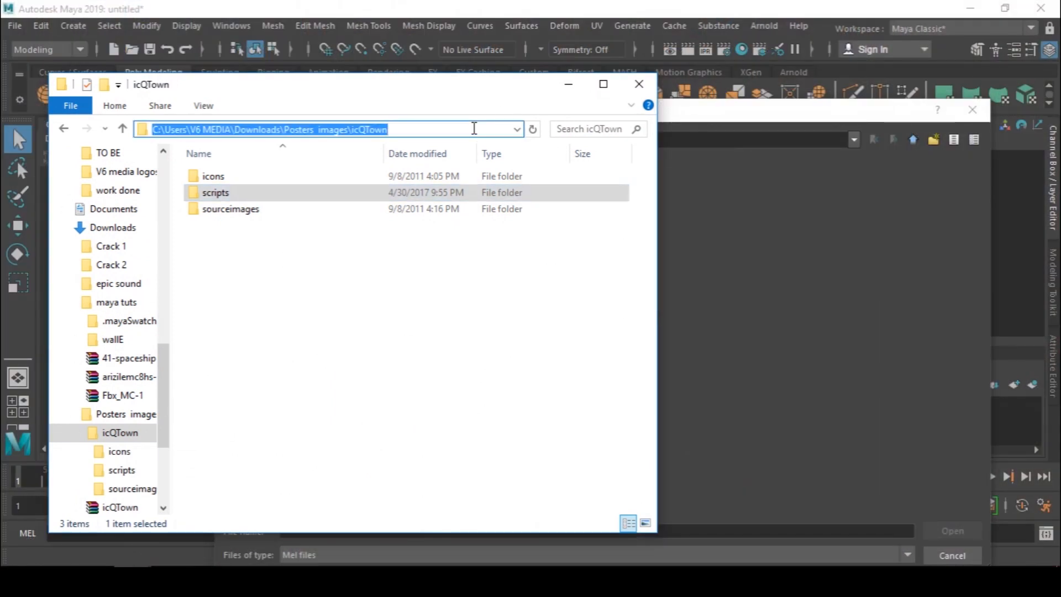
text(C:\Users\V6 MEDIA\Documents\maya\2019\prefs\scriptEditorTemp)
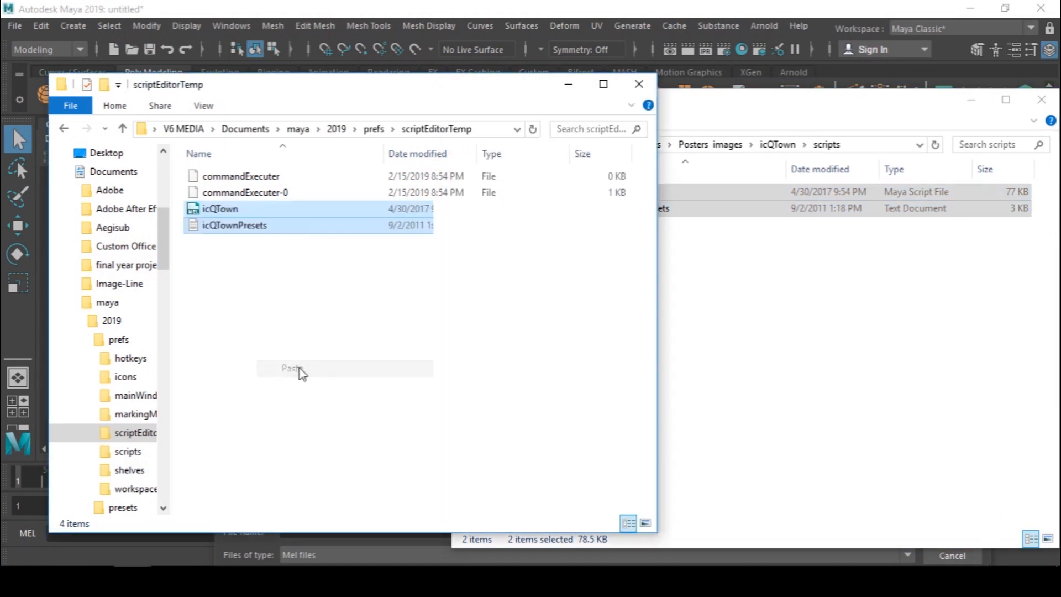
click(292, 367)
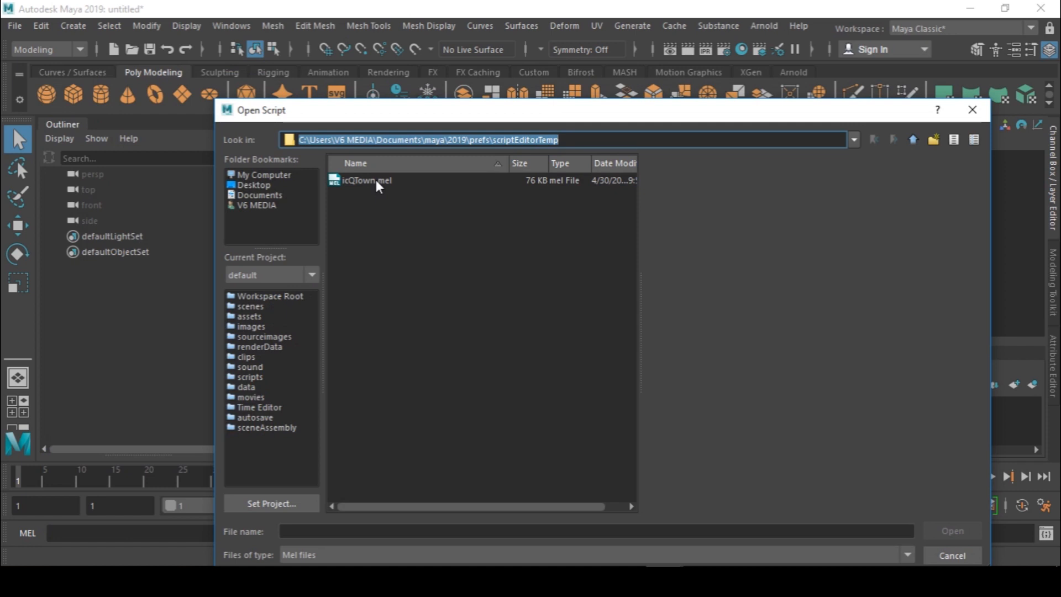
Step: Load icQTown.mel into the Script Editor and enter the icQTown command in the MEL input
double_click(365, 180)
text(ic)
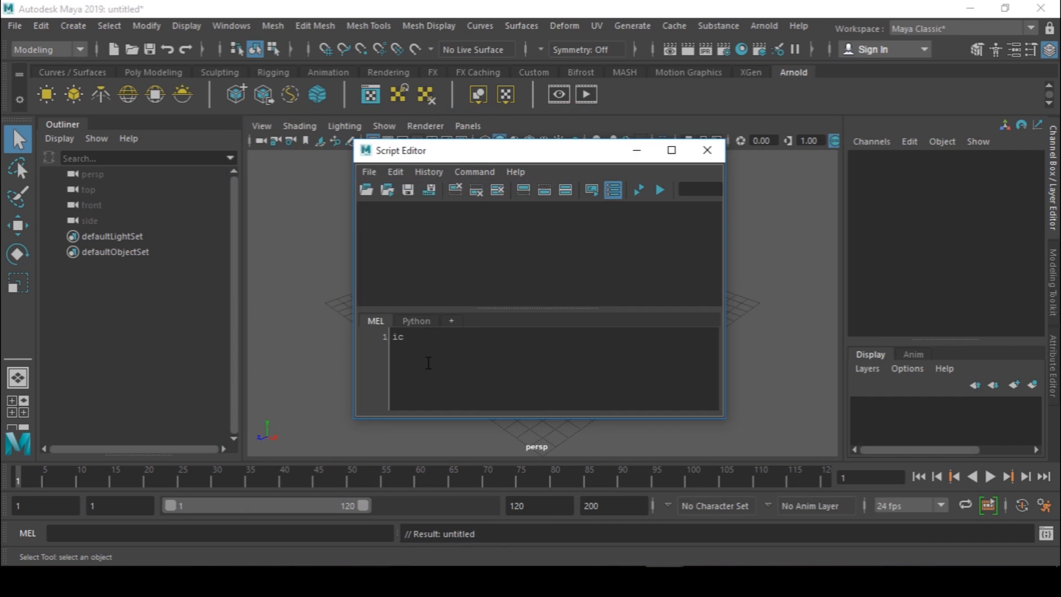
text(QTown)
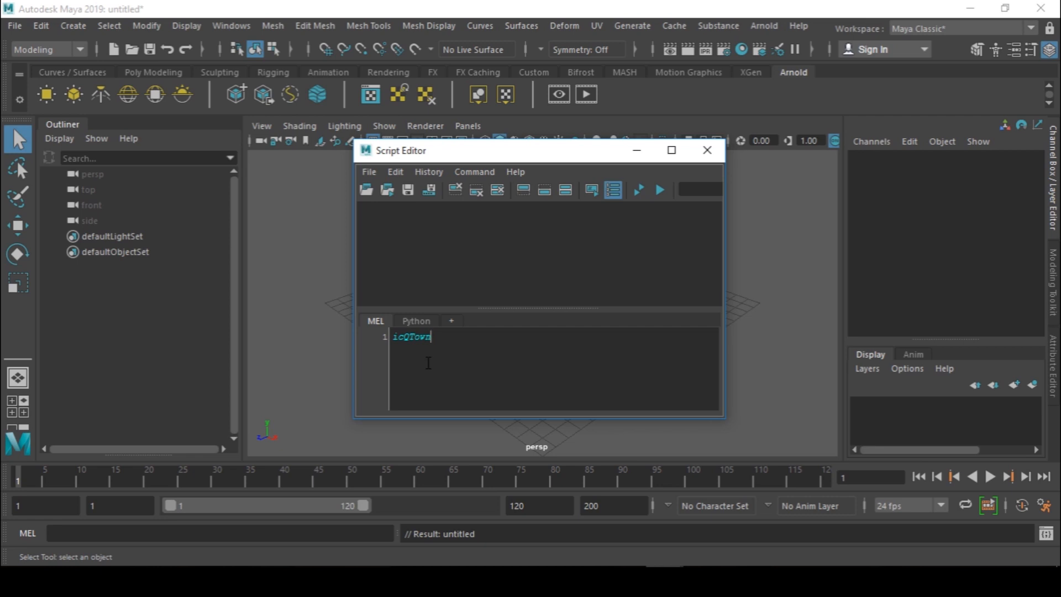
mouse_move(435, 358)
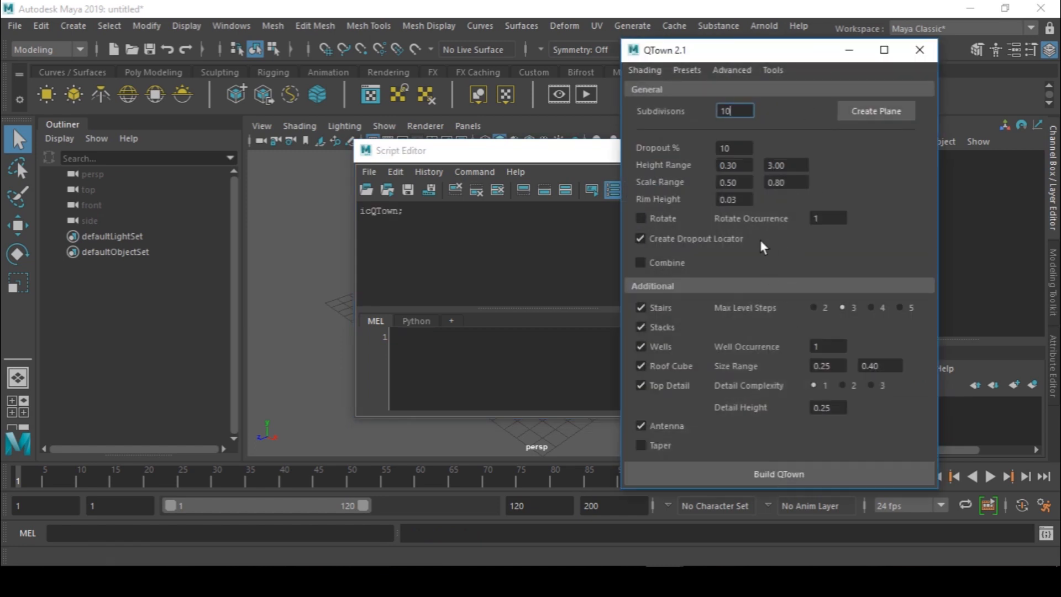
Step: Select the icQTown; command in the Script Editor history
drag(484, 150, 484, 155)
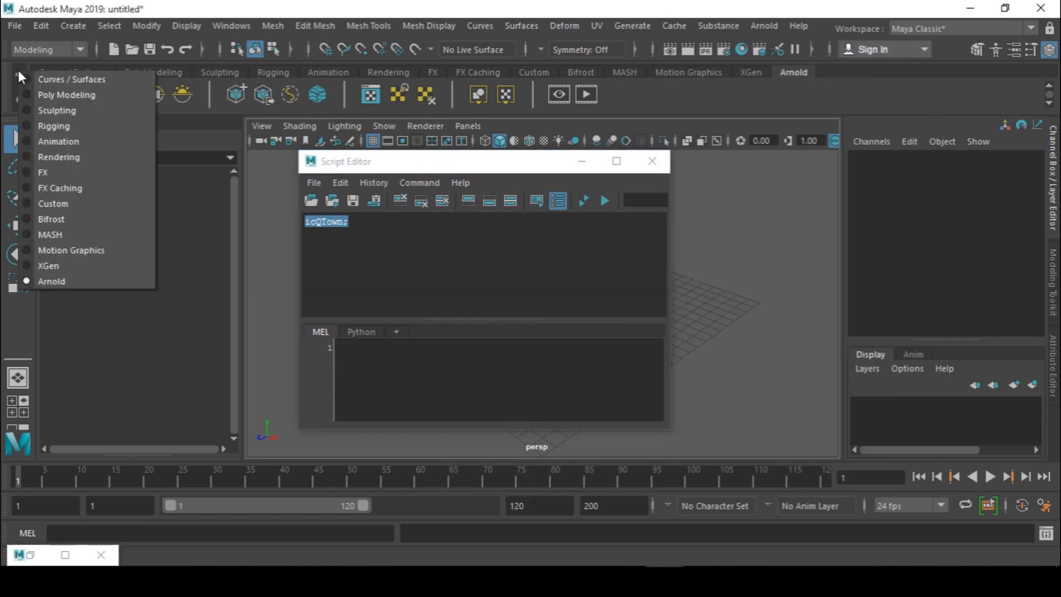
Step: Create a new shelf named Shelf and save icQTown onto it as a MEL button
click(19, 99)
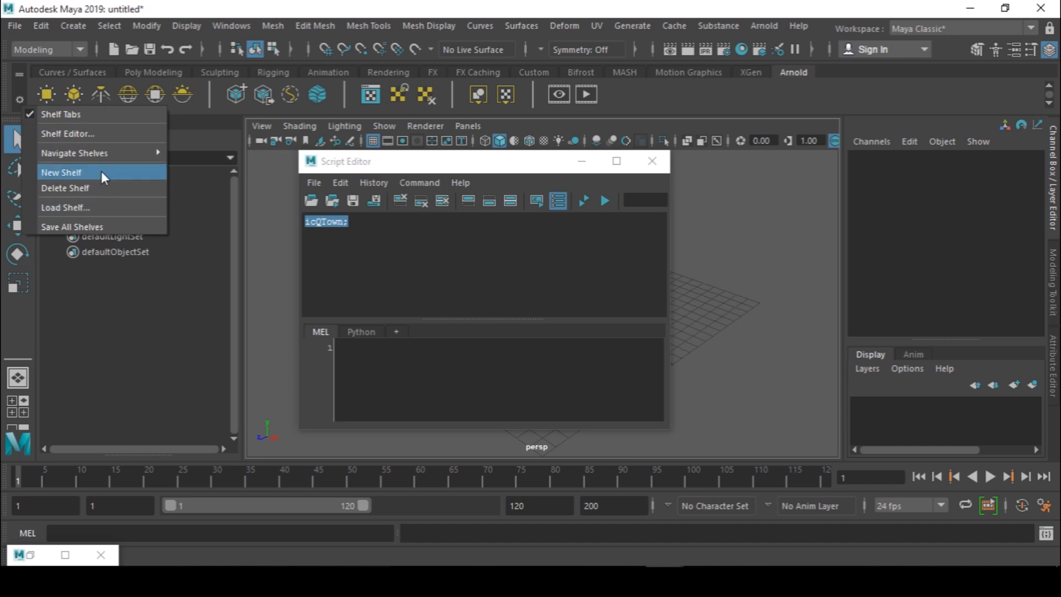
click(61, 172)
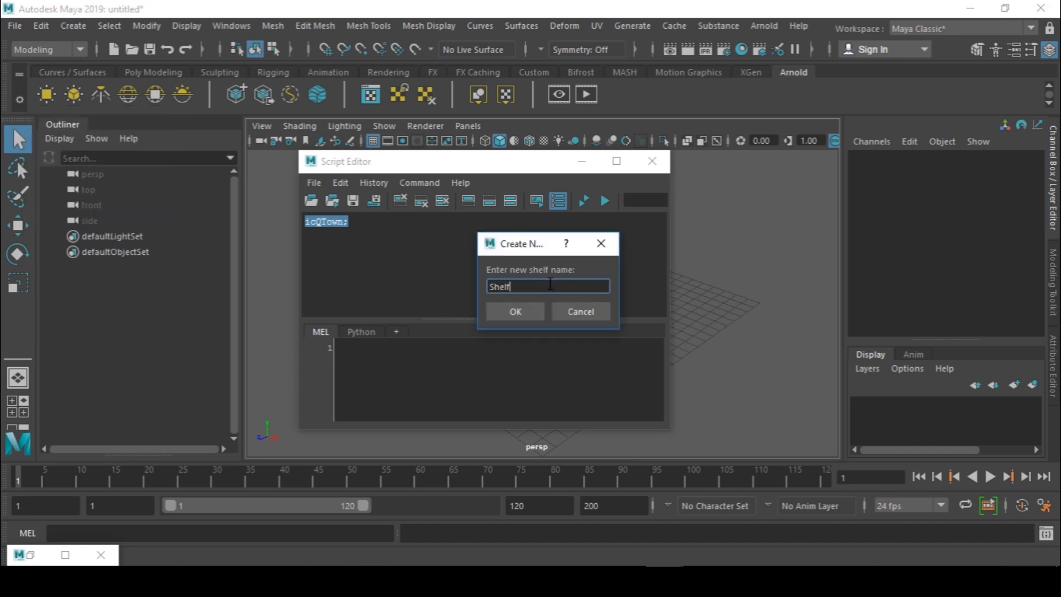
click(514, 311)
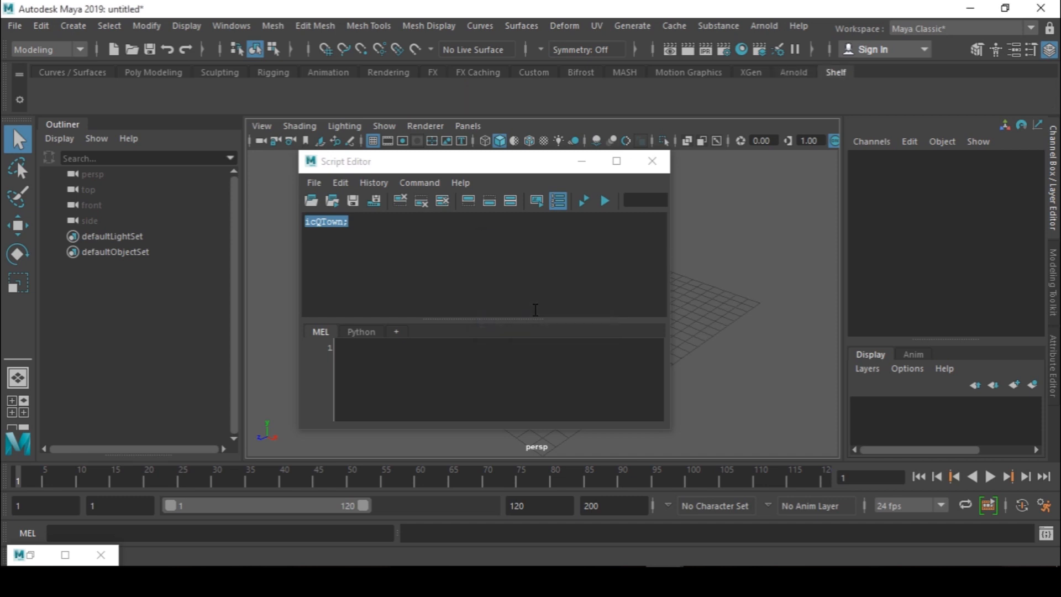
mouse_move(802, 128)
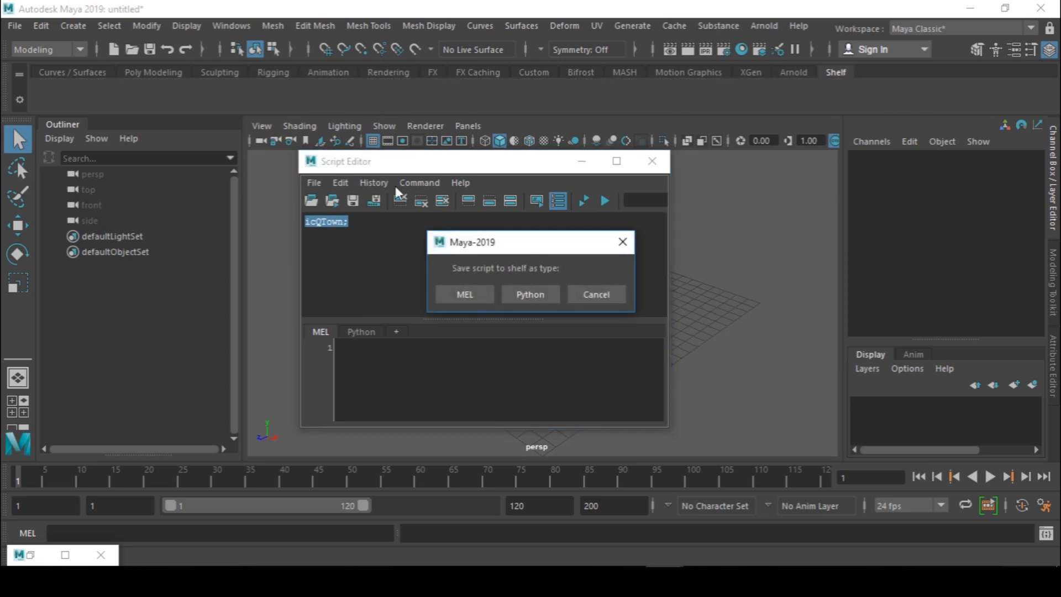
mouse_move(465, 294)
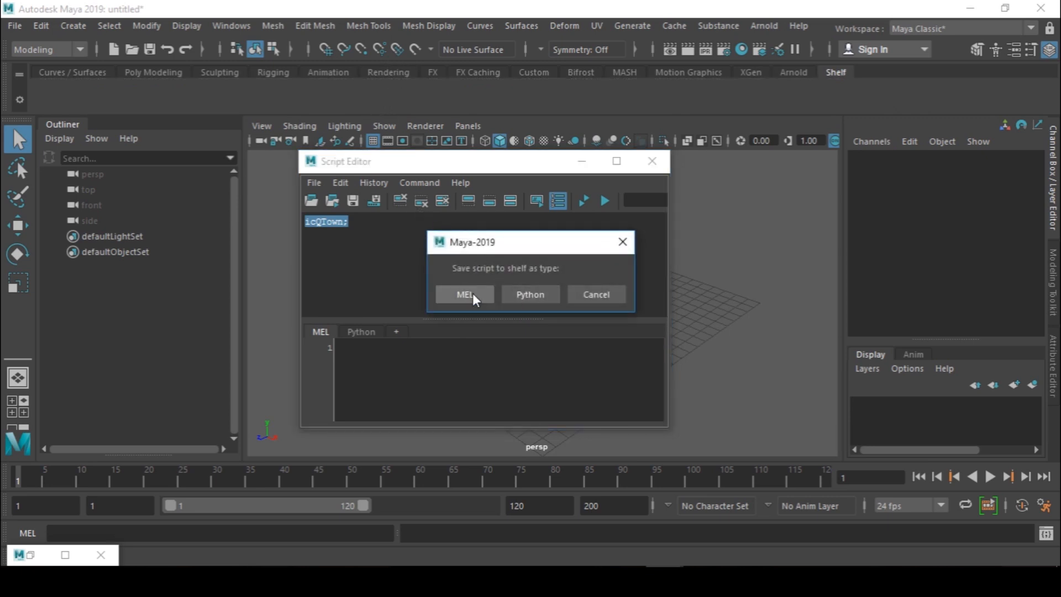
click(463, 293)
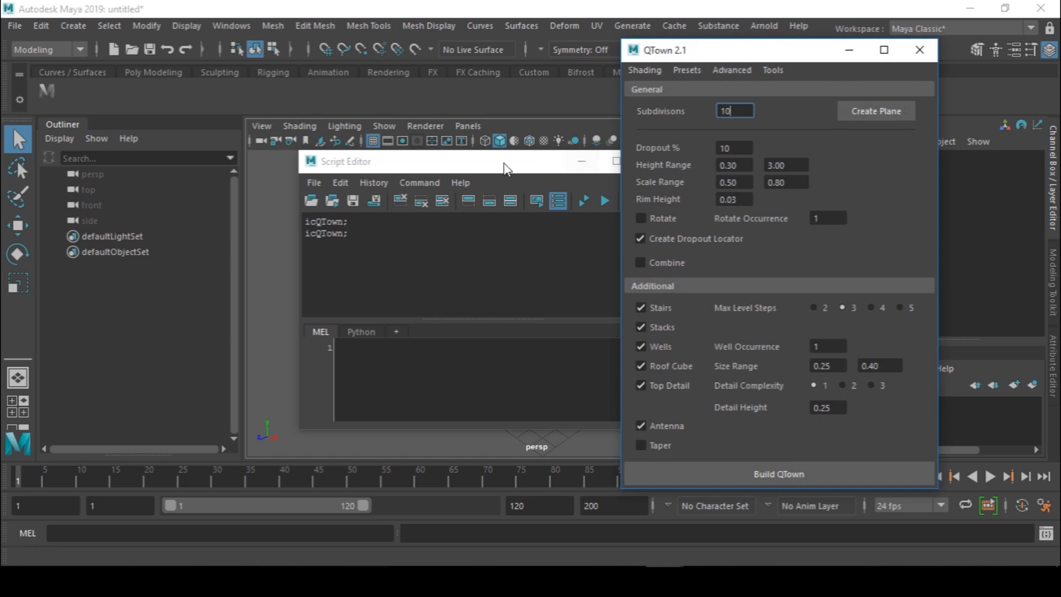
Step: Close the Script Editor and reposition the QTown 2.1 window over the empty scene
click(876, 110)
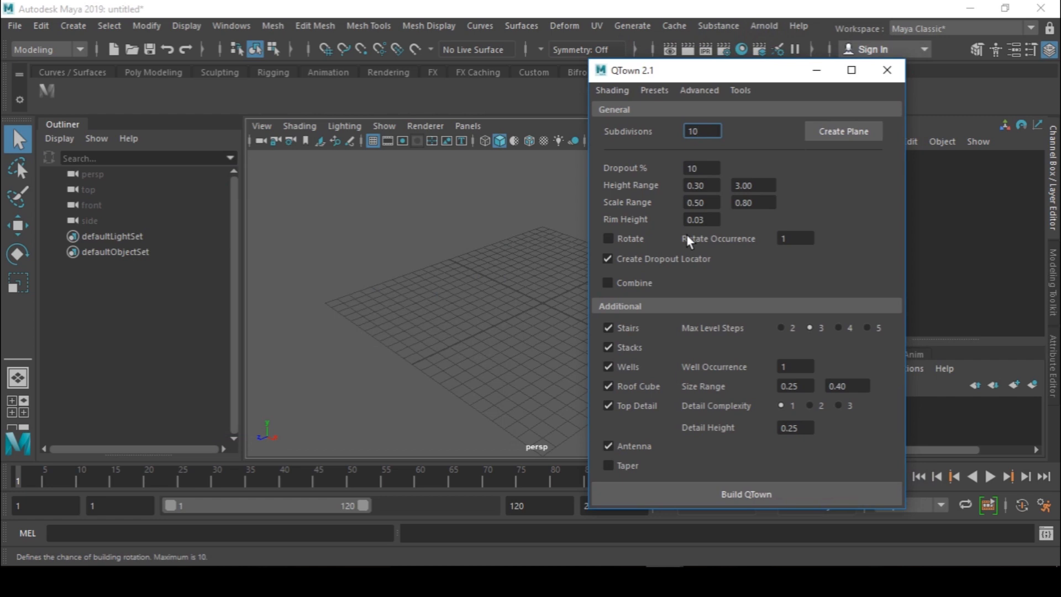
mouse_move(688, 272)
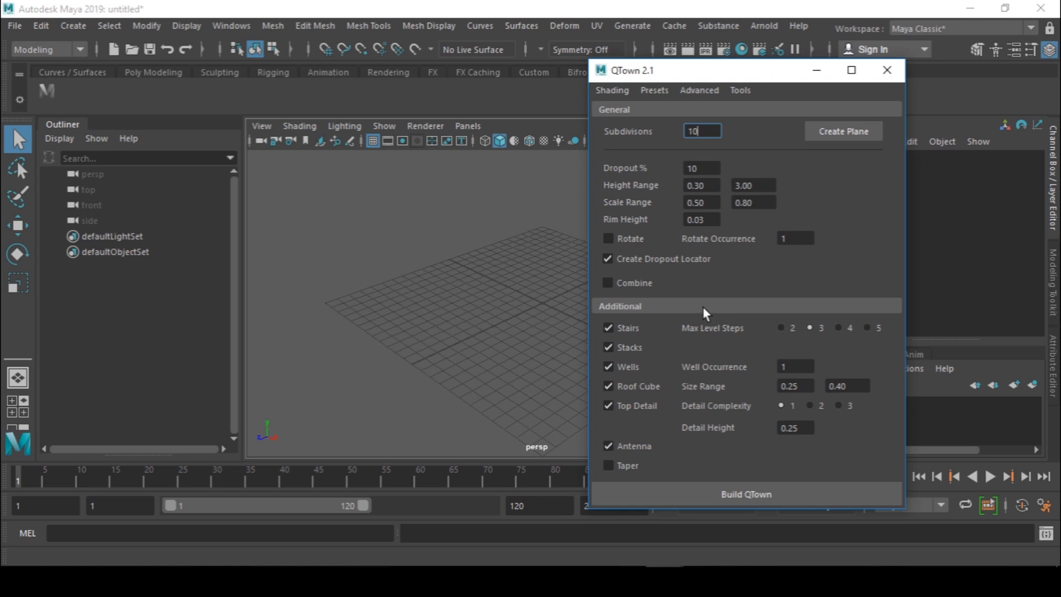
mouse_move(774, 140)
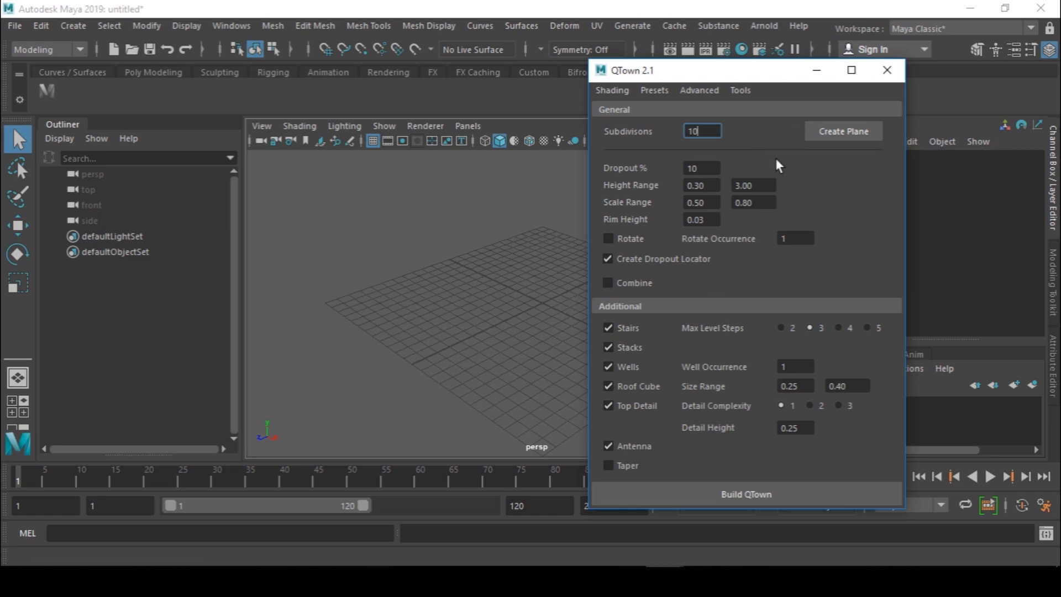
mouse_move(878, 8)
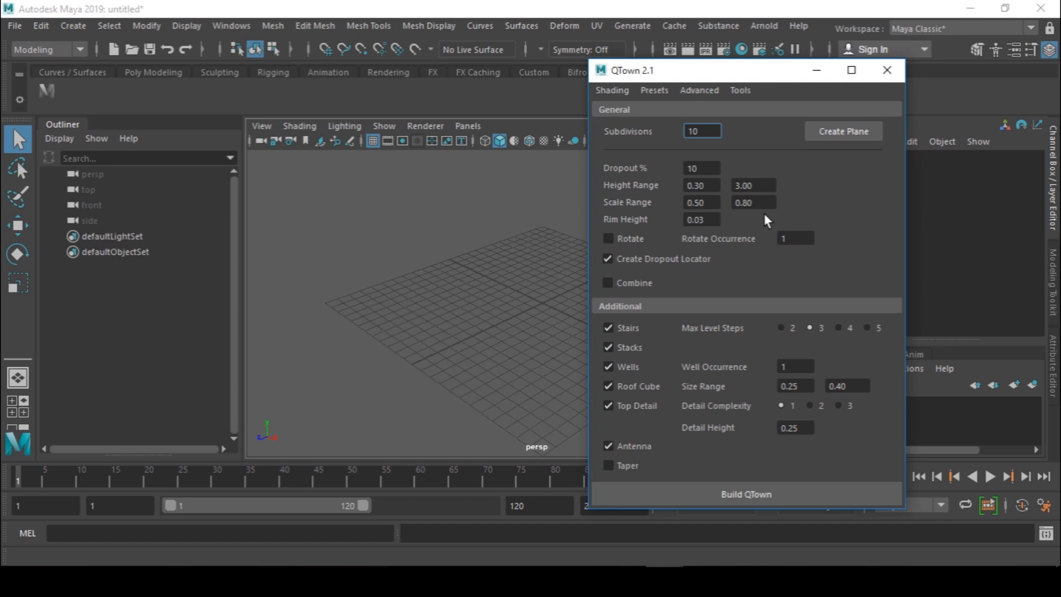
click(703, 130)
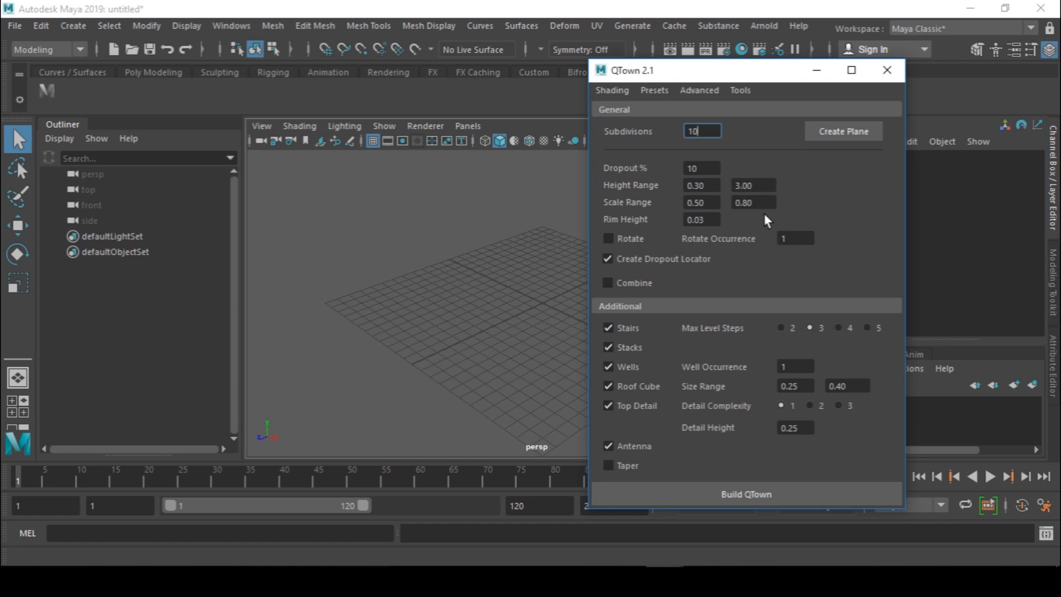